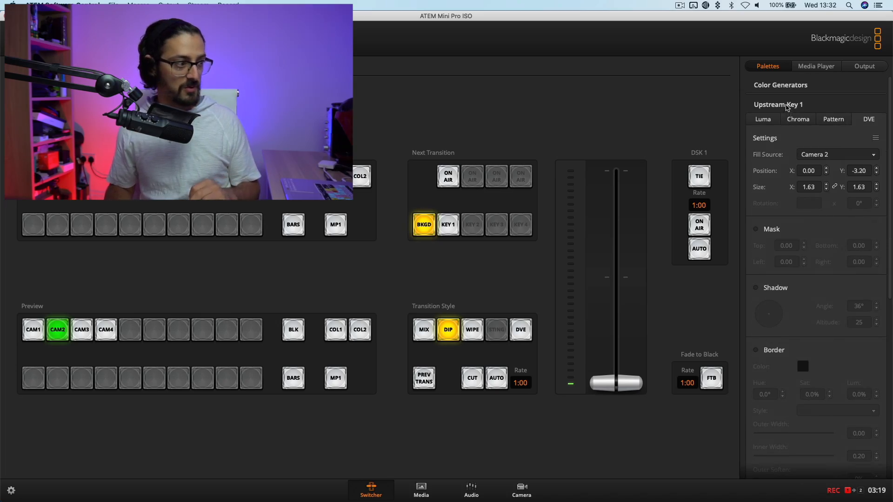
Expand Upstream Key 1 settings and keep Camera 2 as the fill source.
click(778, 104)
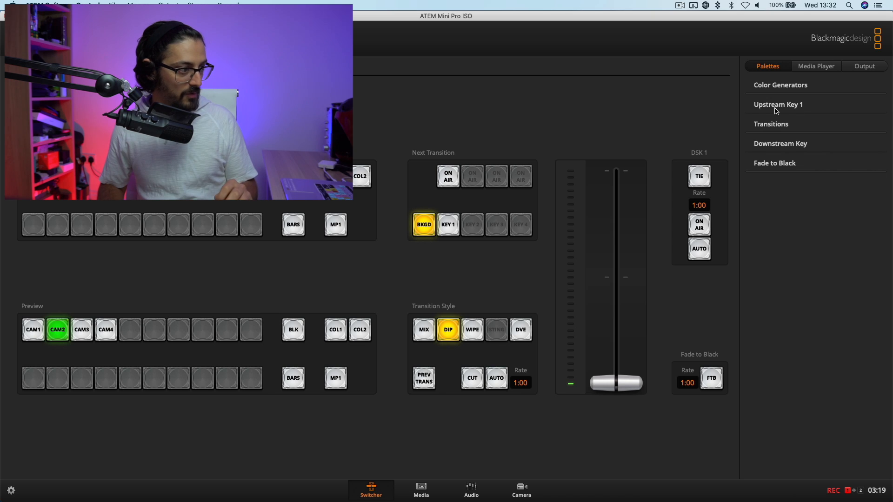
click(778, 104)
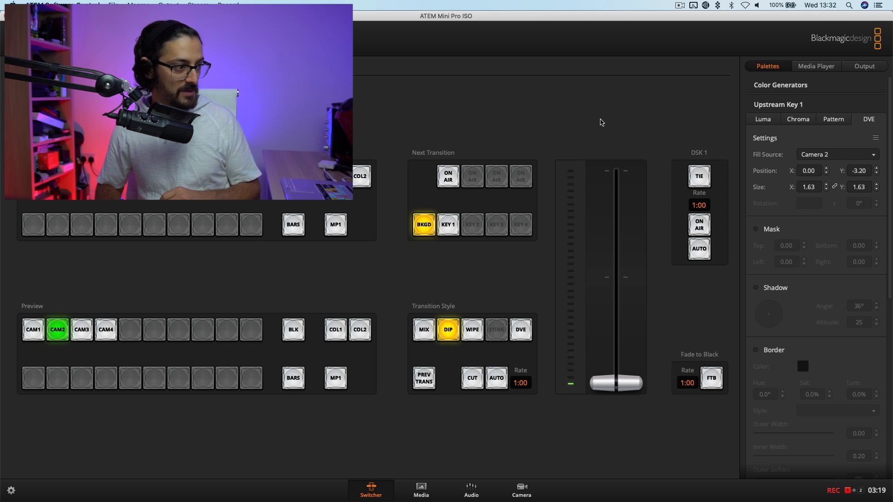
click(836, 155)
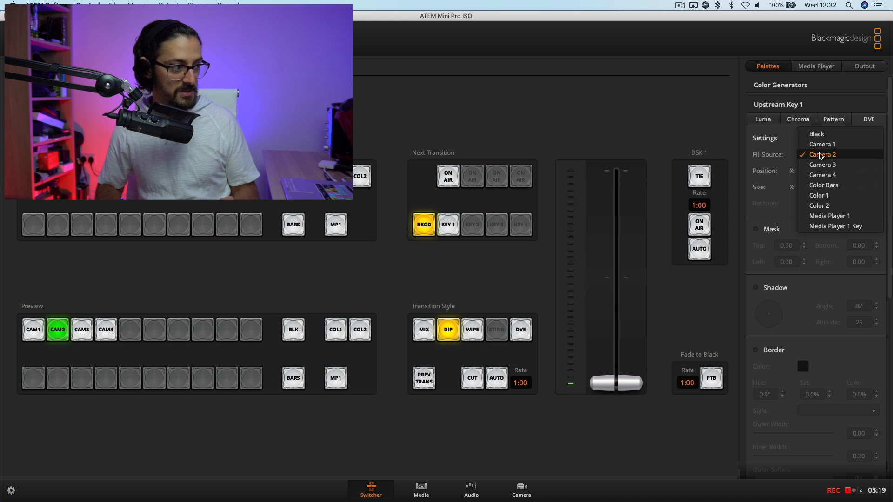
click(821, 155)
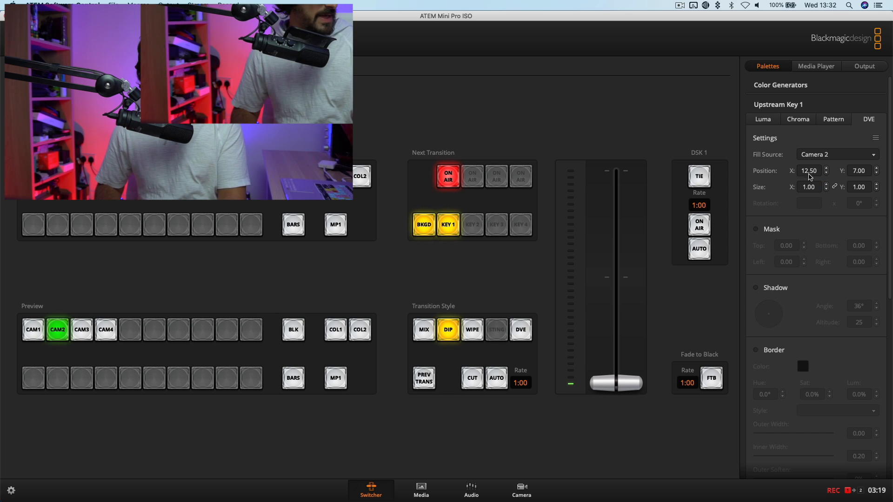
Set the key's Position X to 0 and toggle Key 1 off and back on air.
click(808, 170)
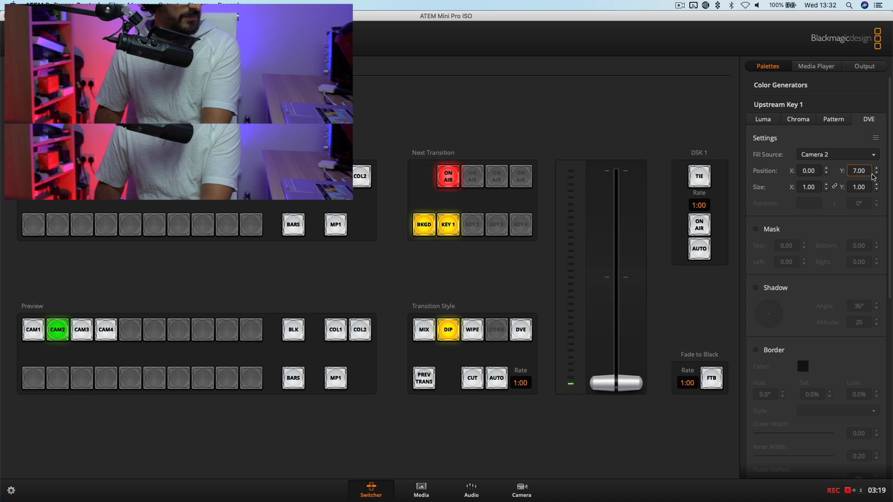
text(0)
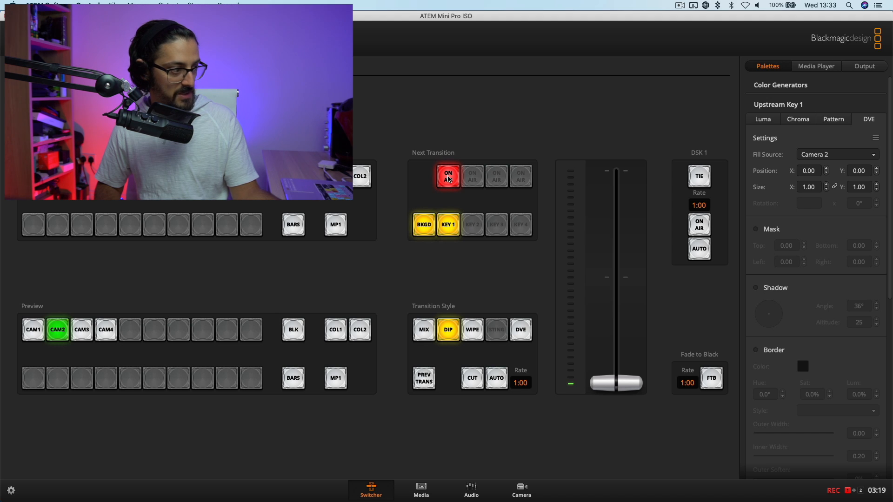
click(449, 176)
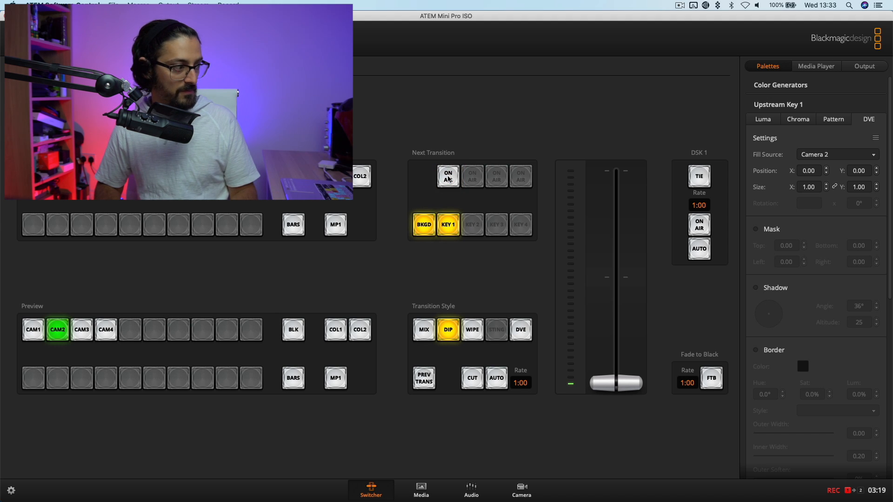
click(448, 175)
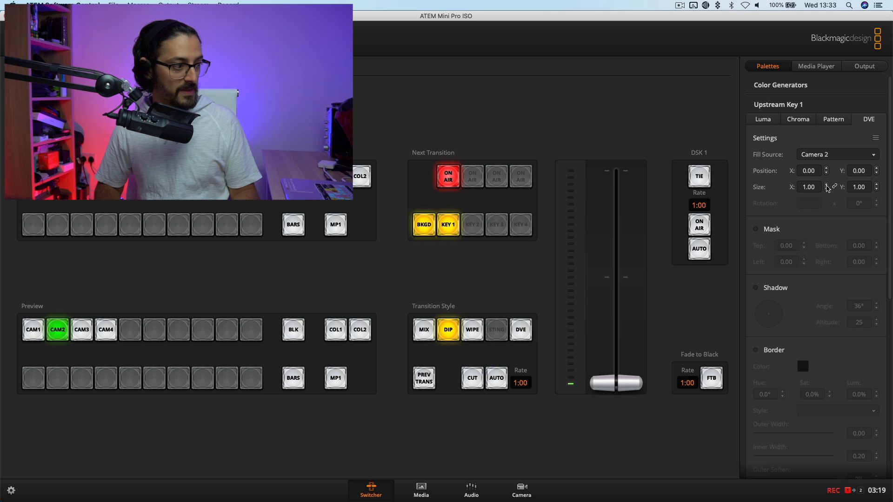
mouse_move(791, 188)
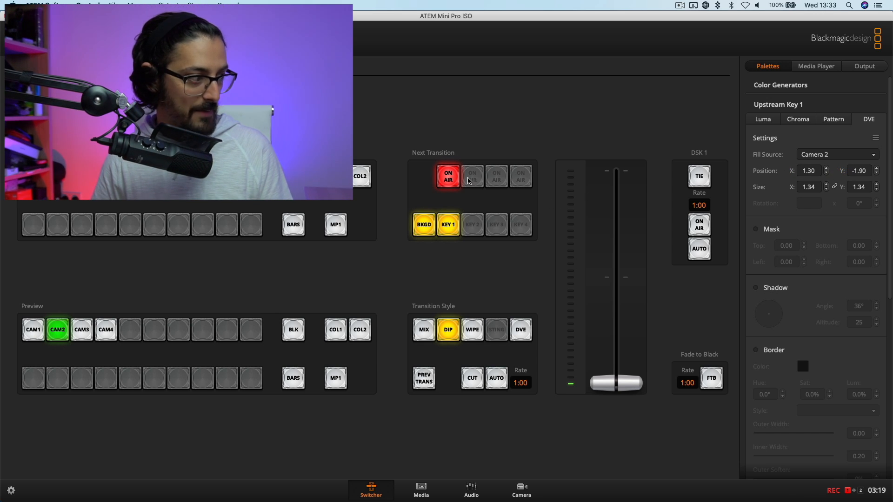
Toggle Key 1 on and off air to preview the 1.34 close-up framing at 1.30, -1.90.
click(447, 177)
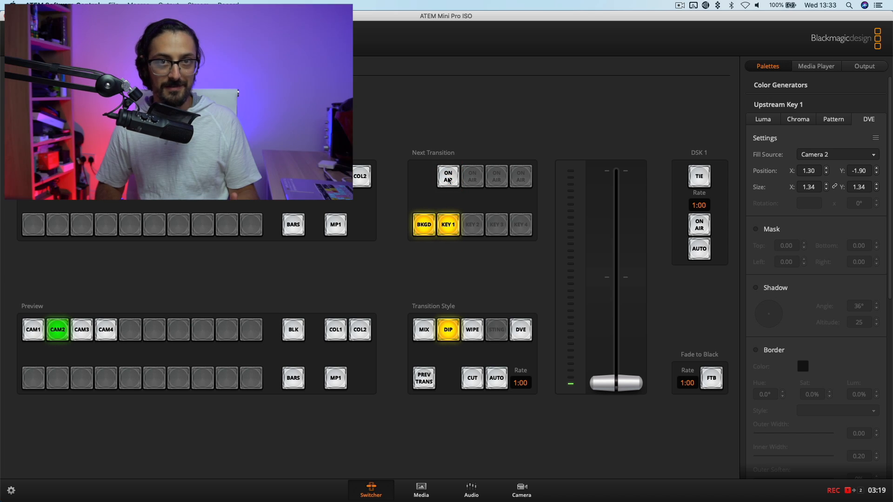
click(447, 176)
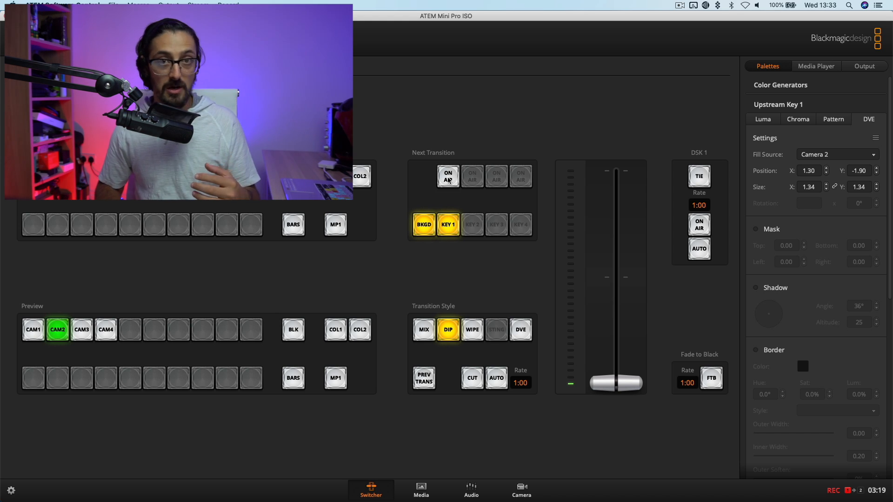
click(447, 175)
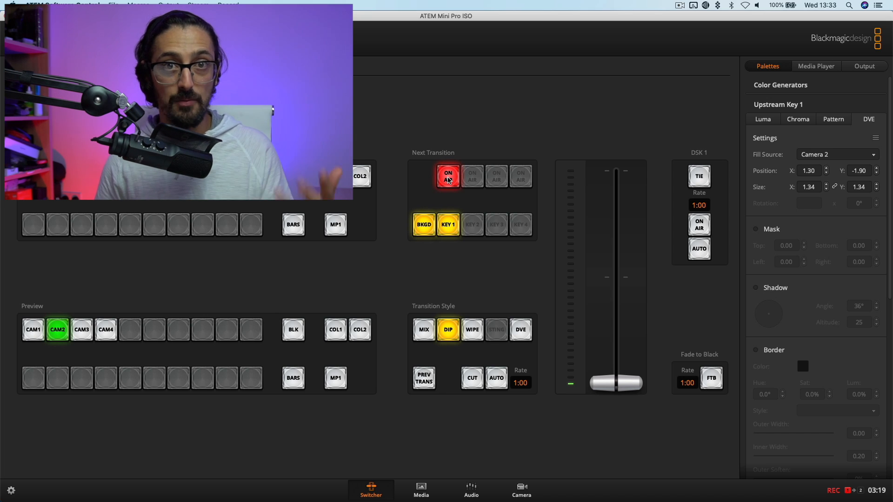
click(447, 176)
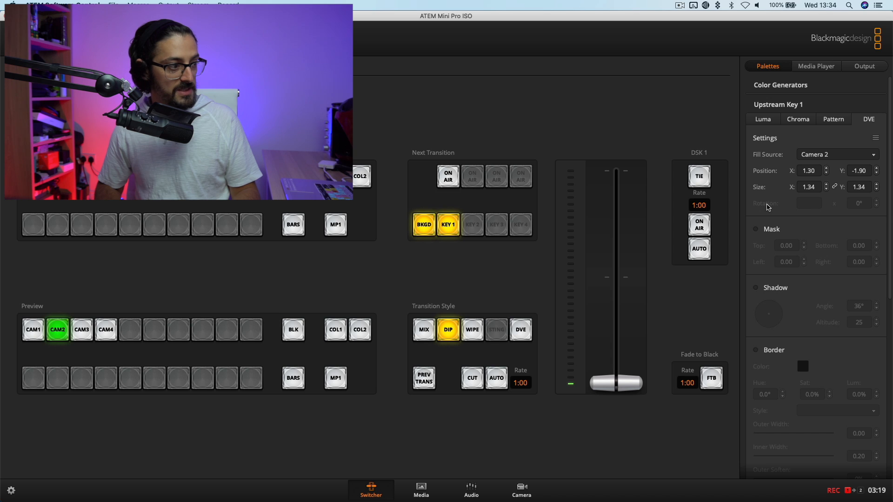
Store the current 1.34 key framing as keyframe A in the DVE palette.
scroll(down, 3)
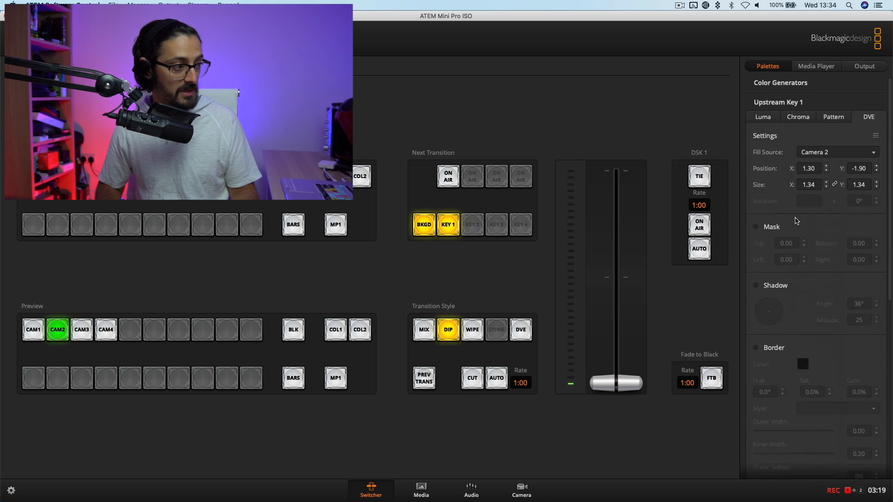
scroll(down, 3)
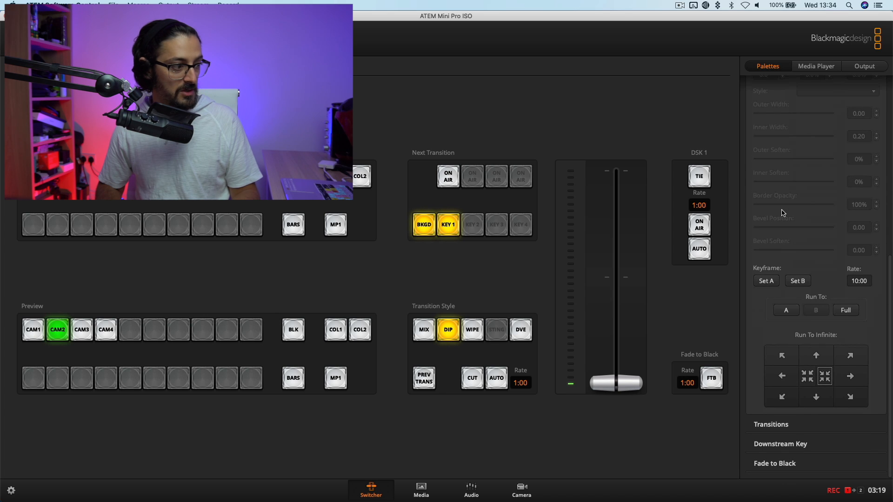
mouse_move(767, 289)
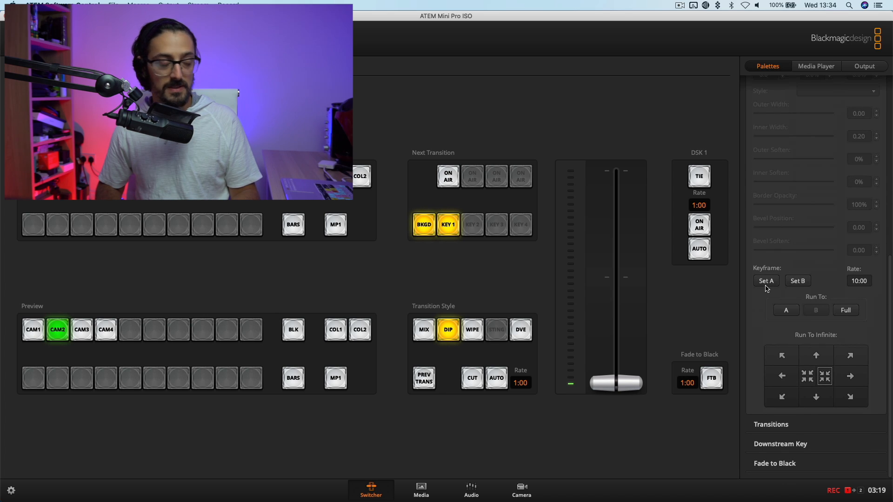
mouse_move(762, 308)
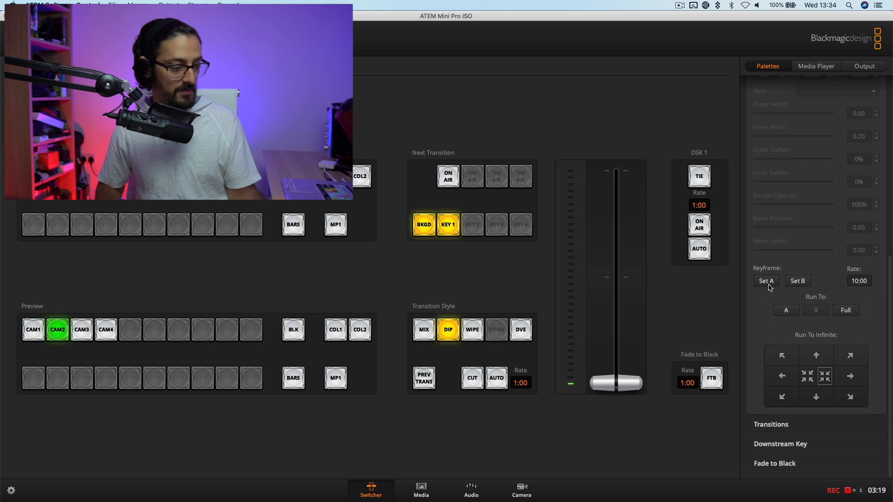
click(447, 176)
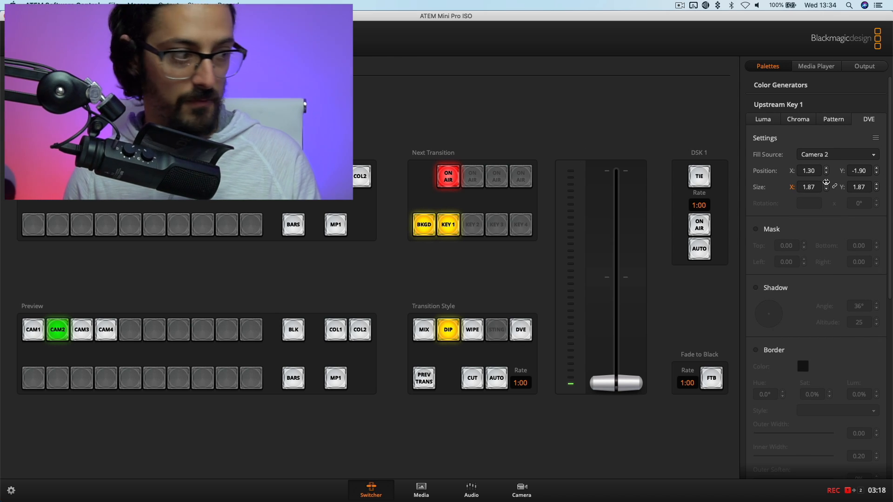
mouse_move(791, 171)
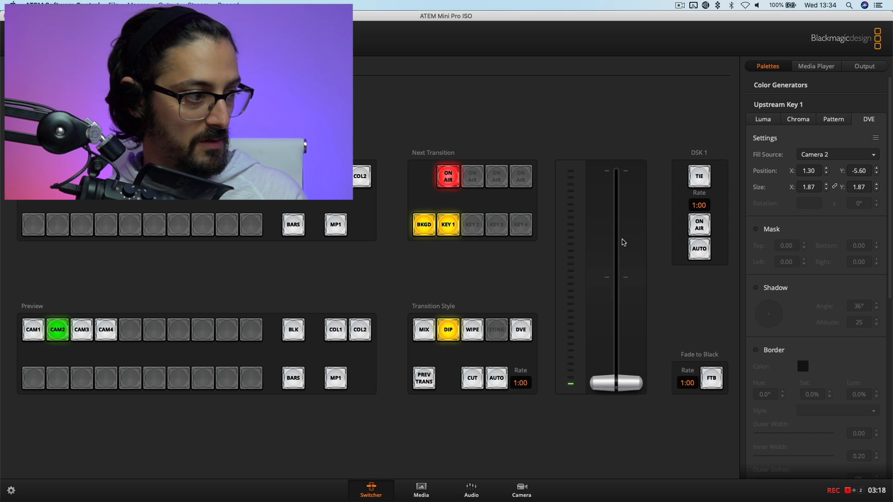
scroll(down, 3)
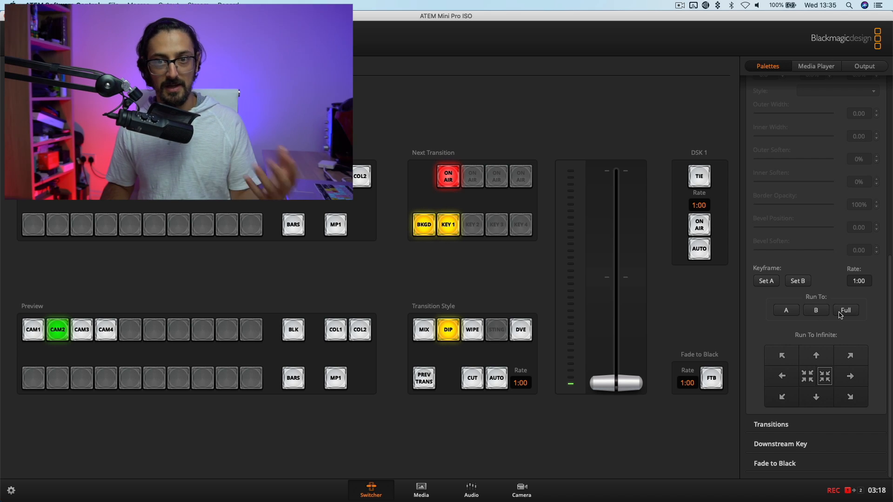
mouse_move(826, 293)
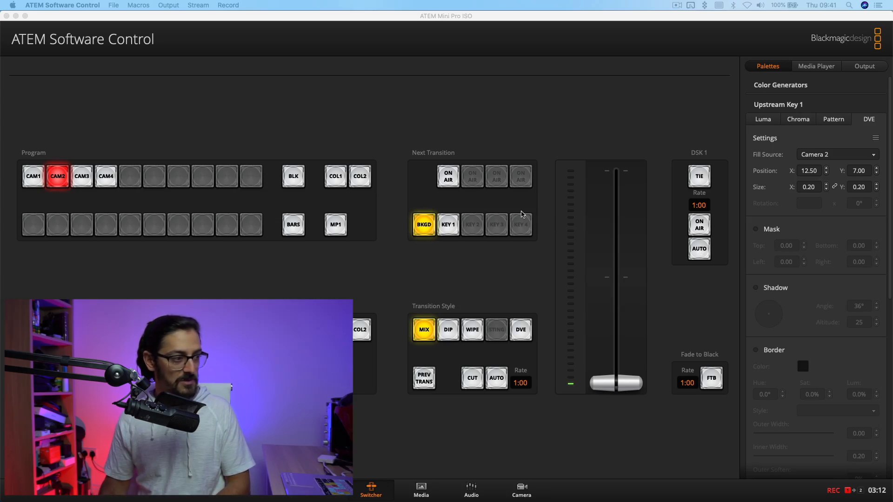
mouse_move(791, 135)
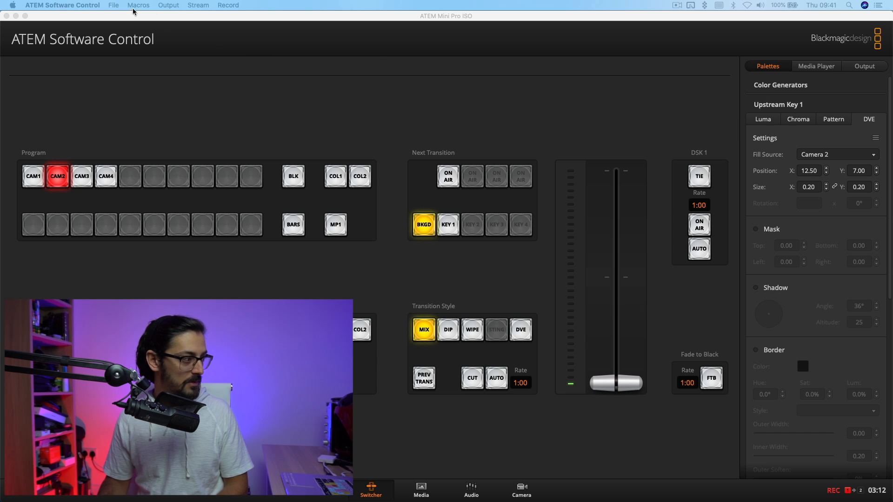
Bring up the Macros window and switch the program output to Camera 2.
click(138, 6)
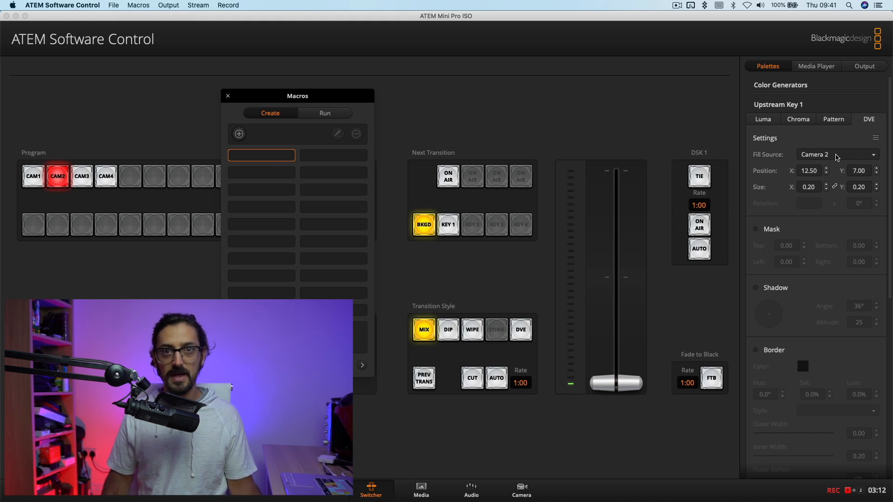
click(81, 176)
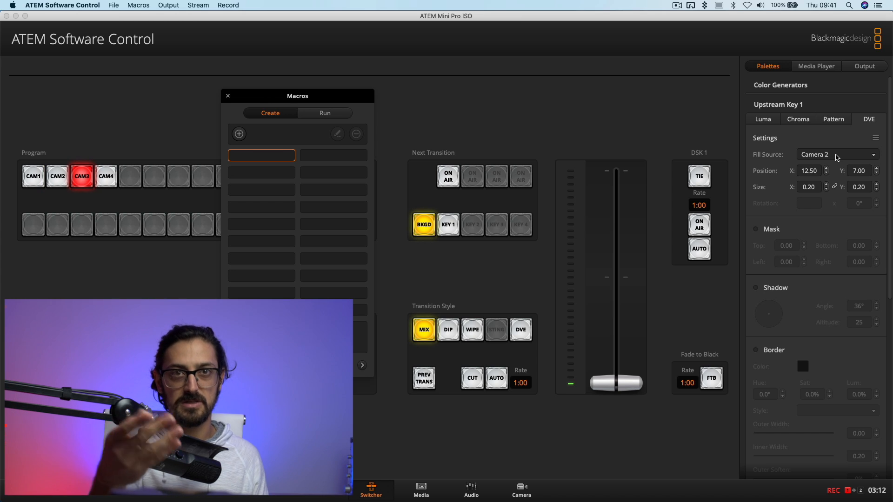
click(57, 176)
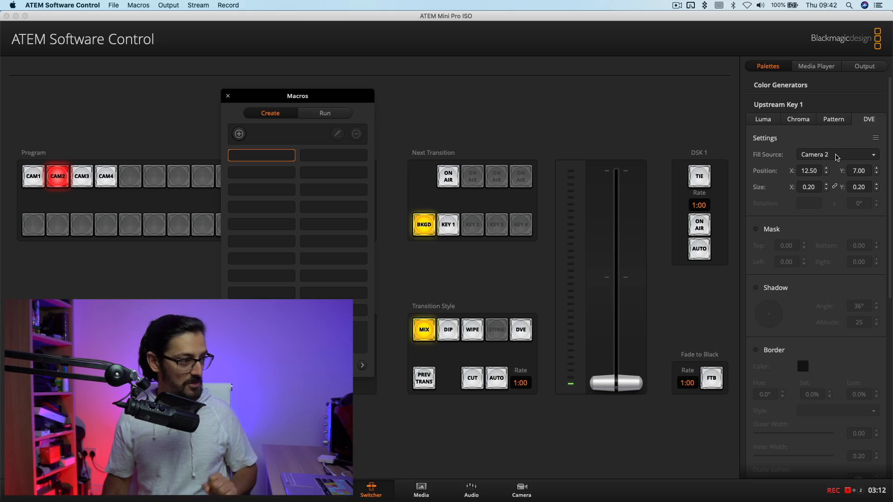
mouse_move(392, 161)
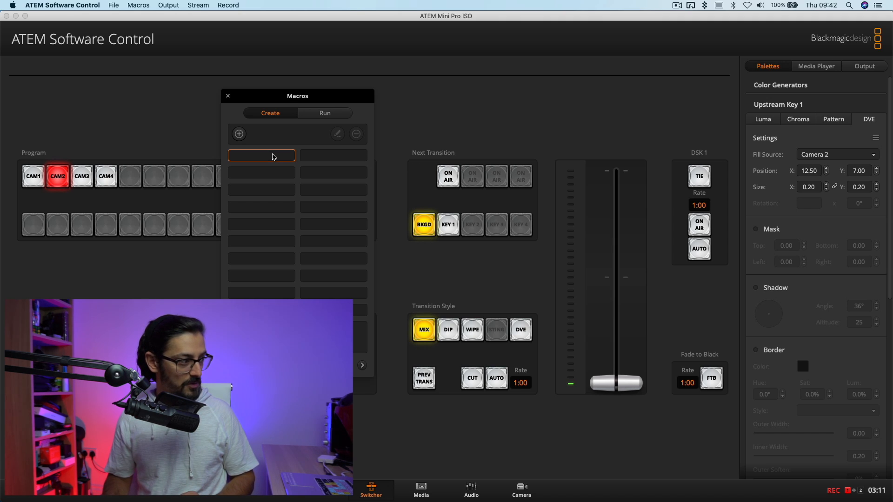
mouse_move(239, 136)
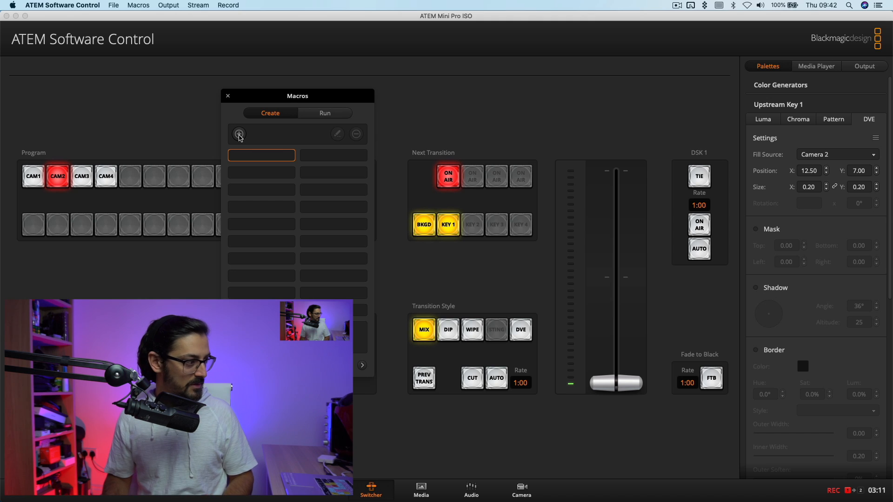
Create a new macro named 'Cam 2 Close Up' and start recording it.
click(239, 134)
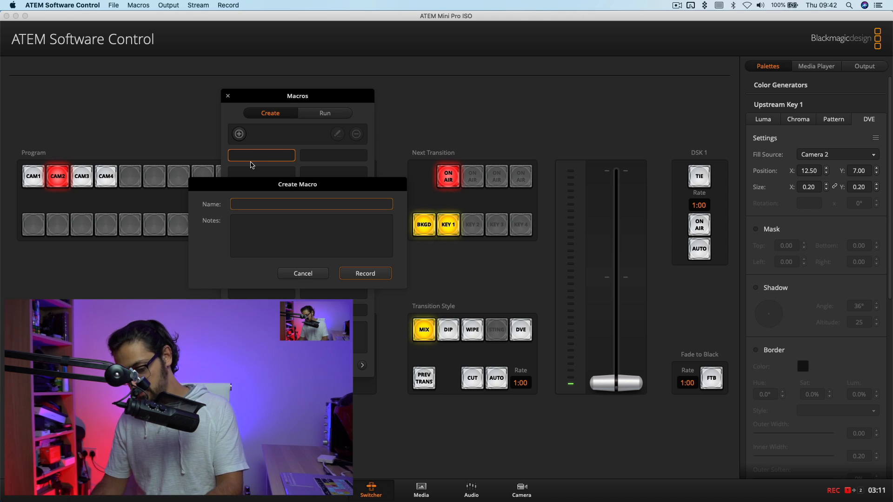
text(Cam 2 Close)
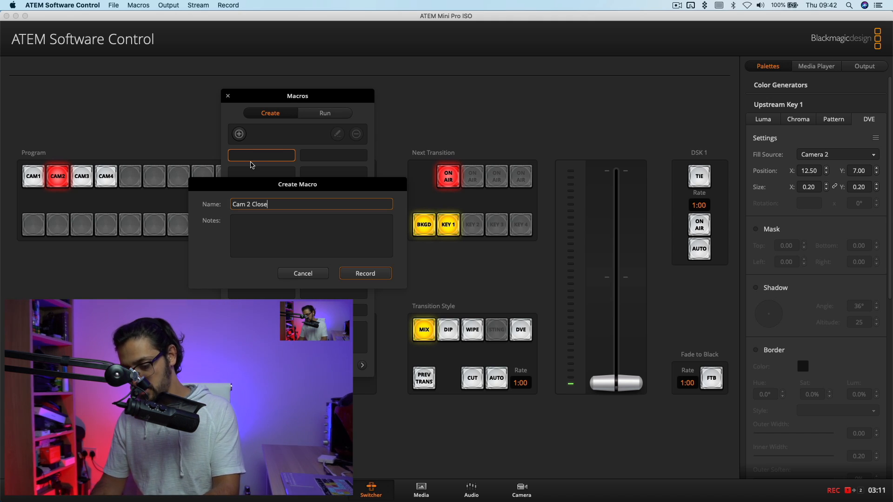
text(Up)
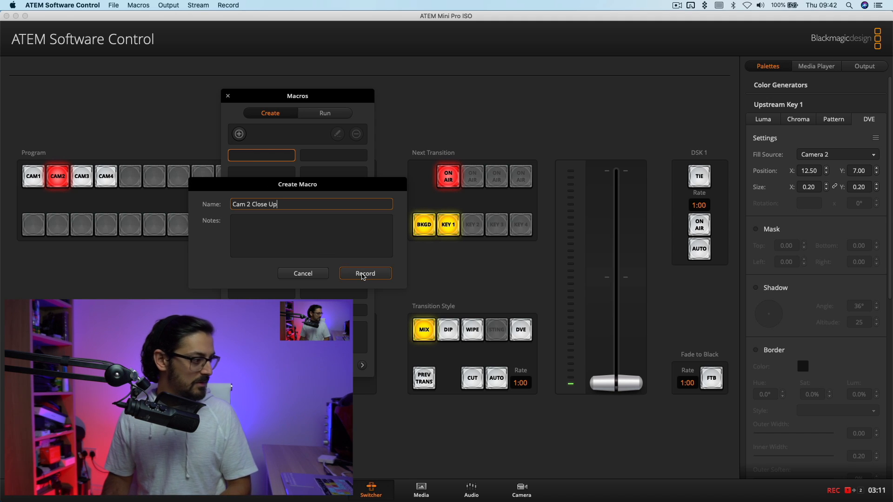
click(364, 273)
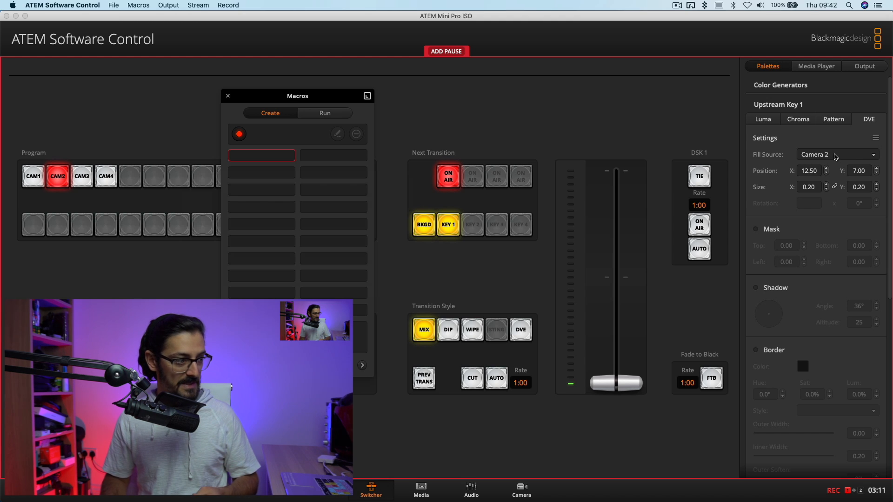
Set the key fill source, size 1.75 and position 0.70, -5.00 for the close up.
click(837, 154)
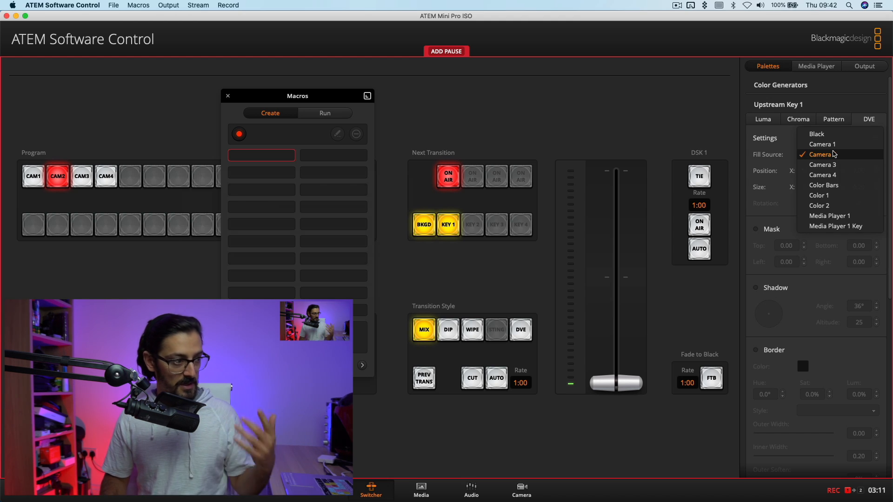
click(821, 143)
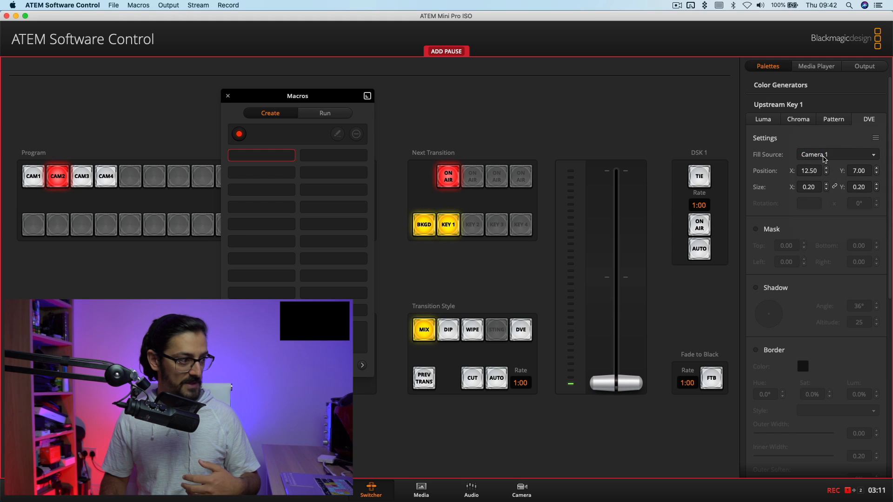
click(837, 155)
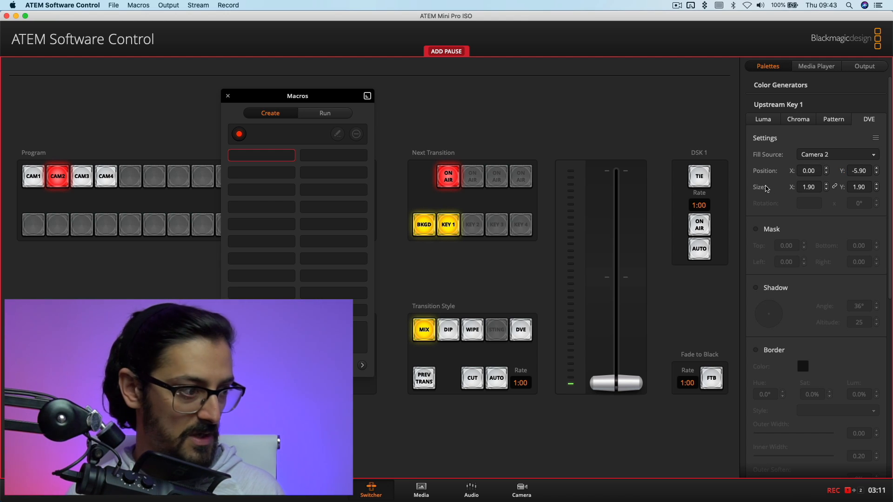
click(809, 170)
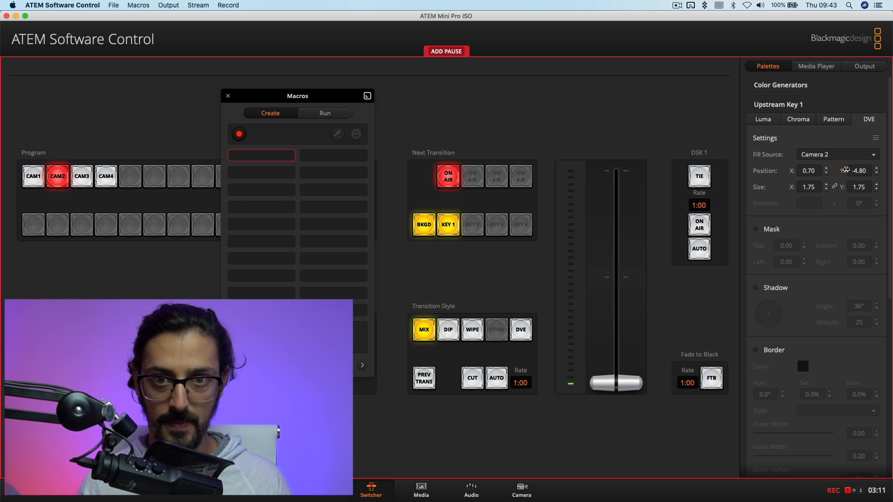
click(877, 173)
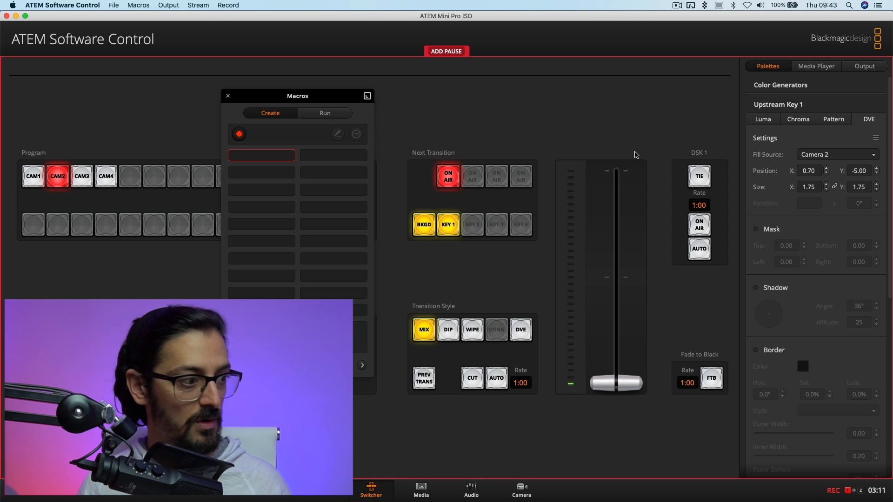
mouse_move(554, 133)
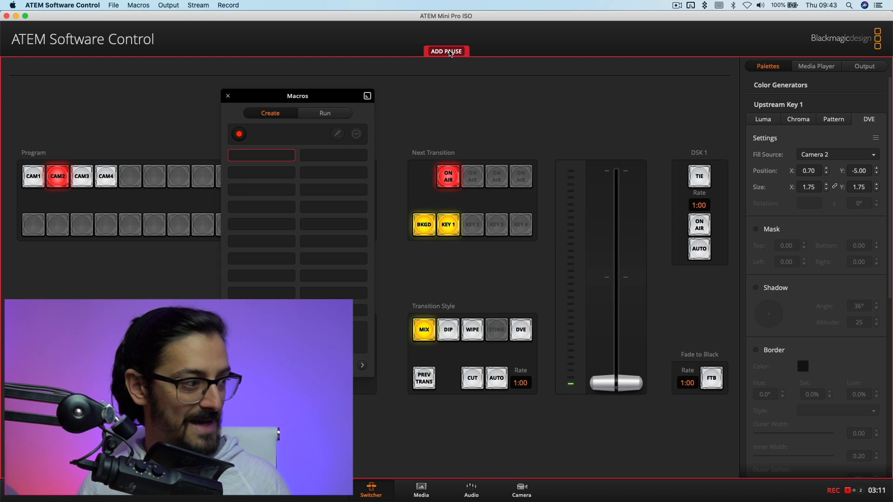
Add a pause to the macro, then take Key 1 off air and back on.
click(445, 51)
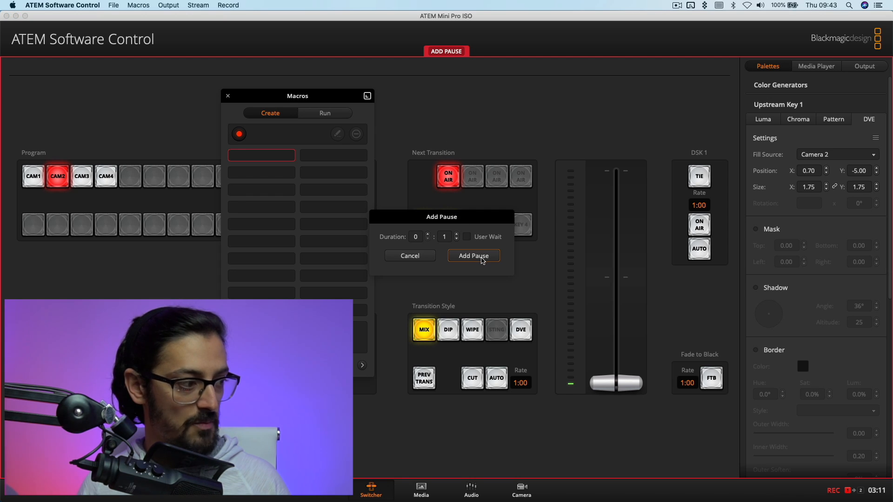
click(472, 256)
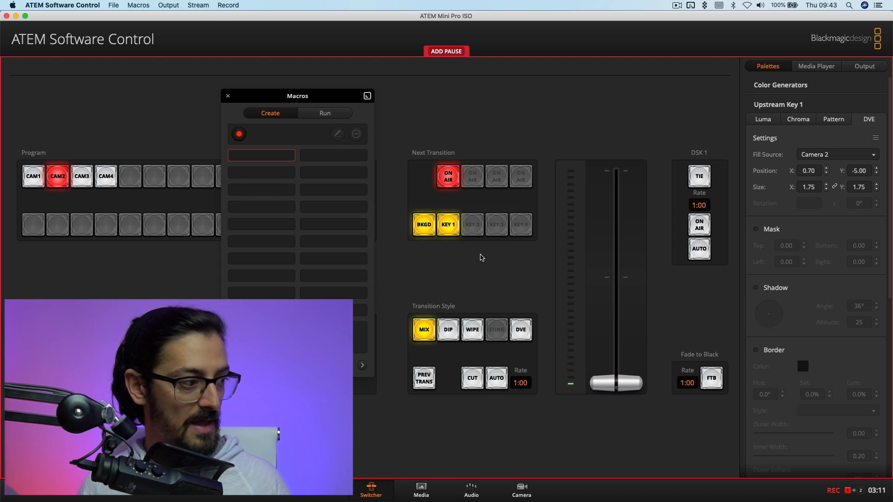
mouse_move(431, 201)
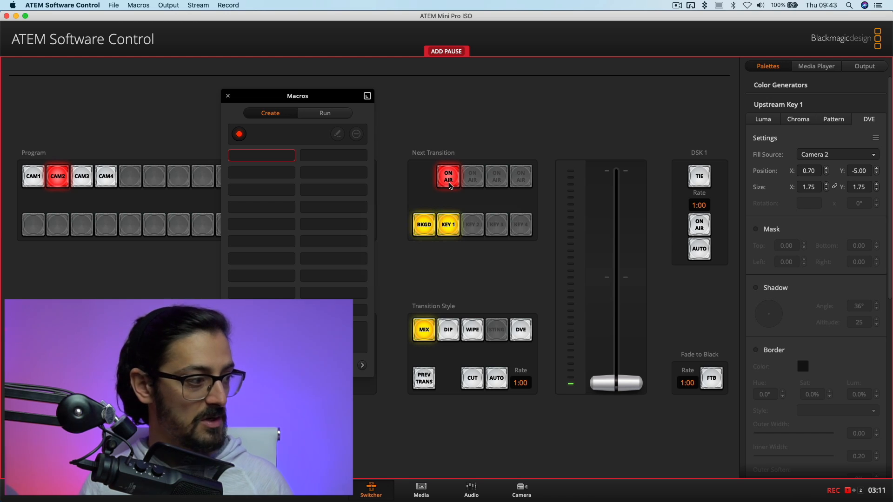
click(447, 176)
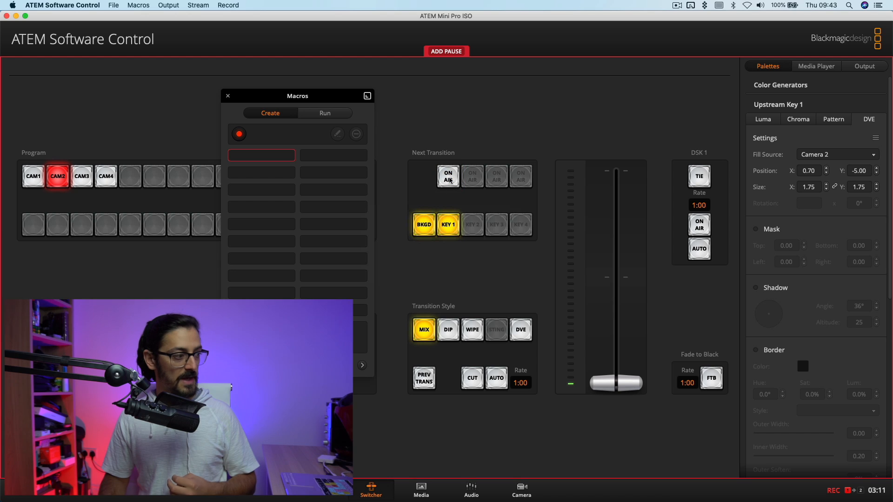
click(447, 175)
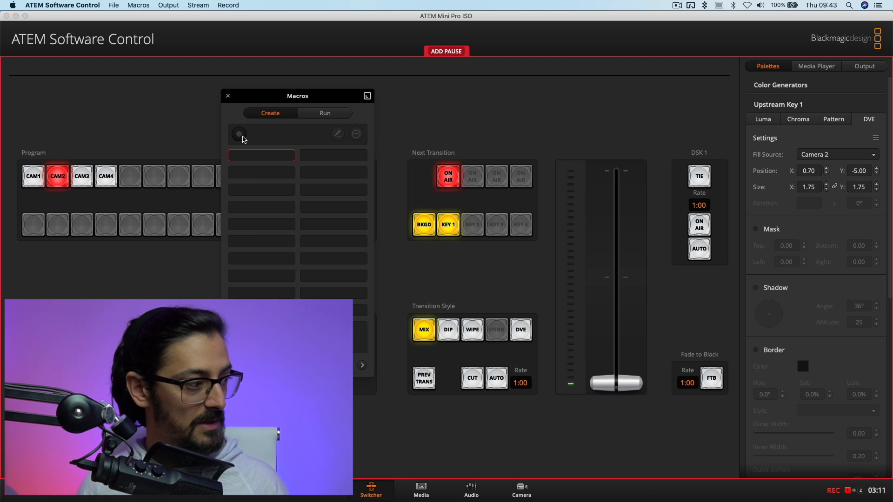
Save Cam 2 Close Up, select it in the Run tab, then return to Create.
text(Cam 2 Close Up)
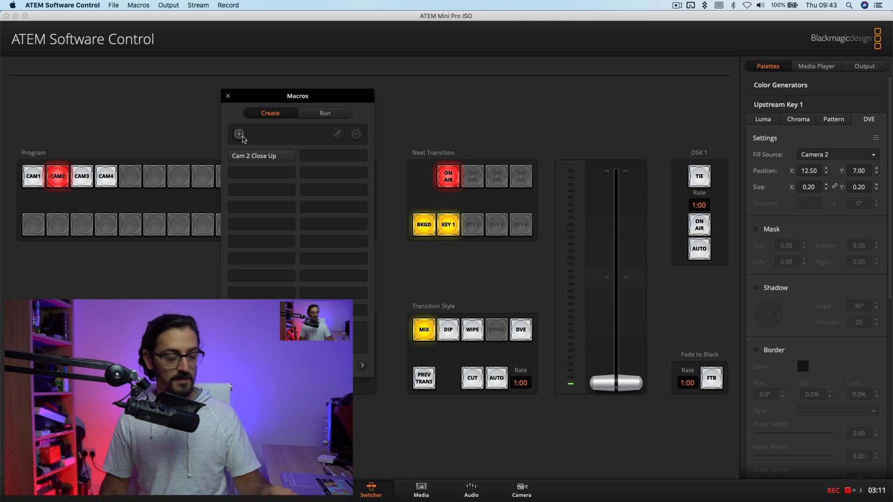
click(324, 112)
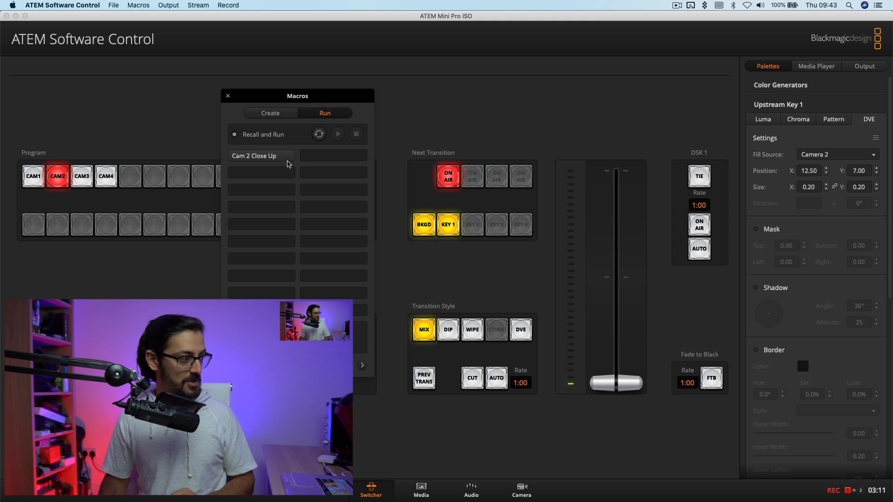
click(261, 155)
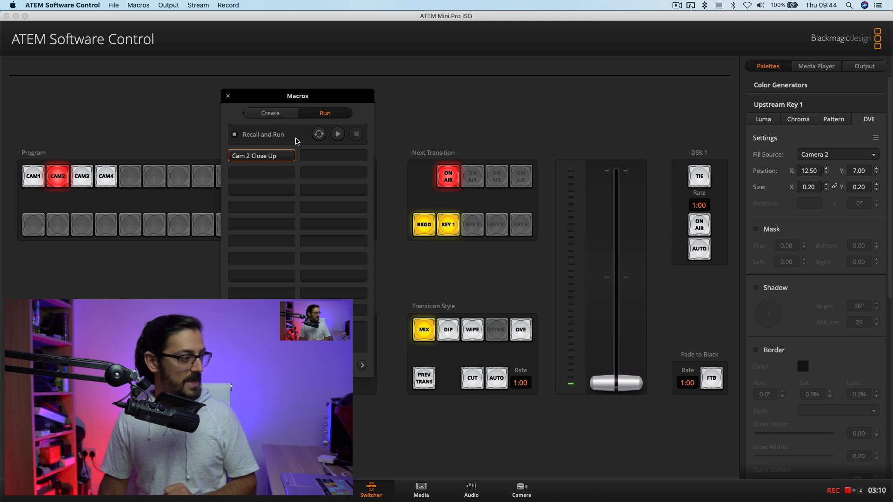
click(269, 112)
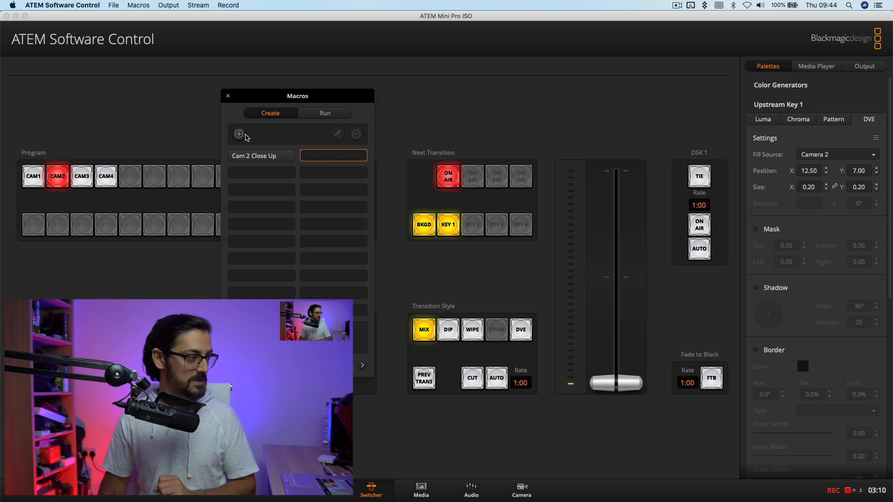
Create and record a 'Cam 3 Close Up' macro with Camera 3 as the key fill source.
click(239, 133)
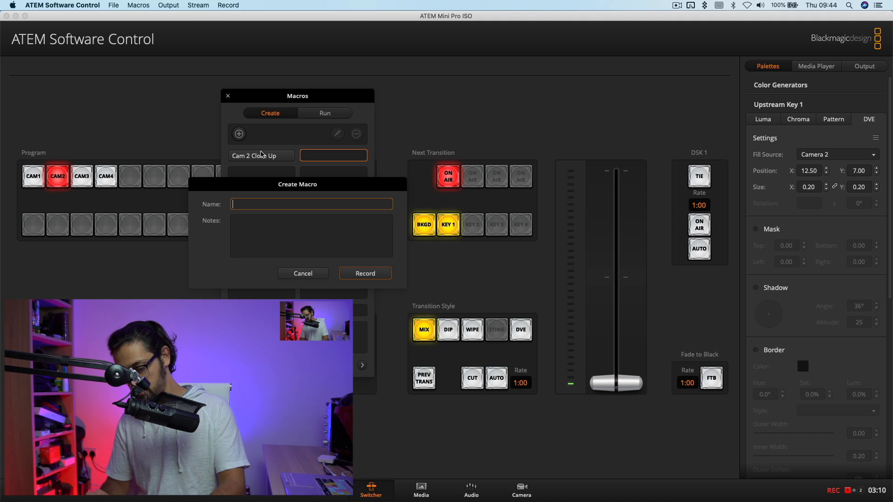
text(Cam 3)
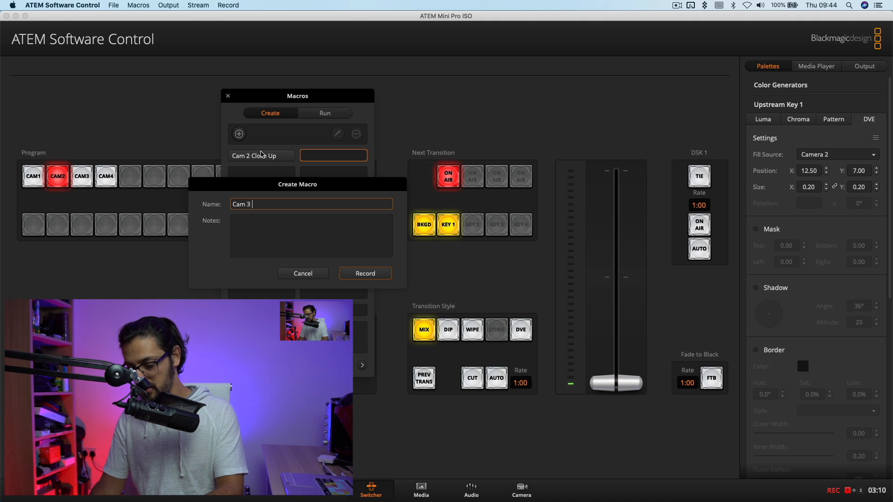
text(Close Up)
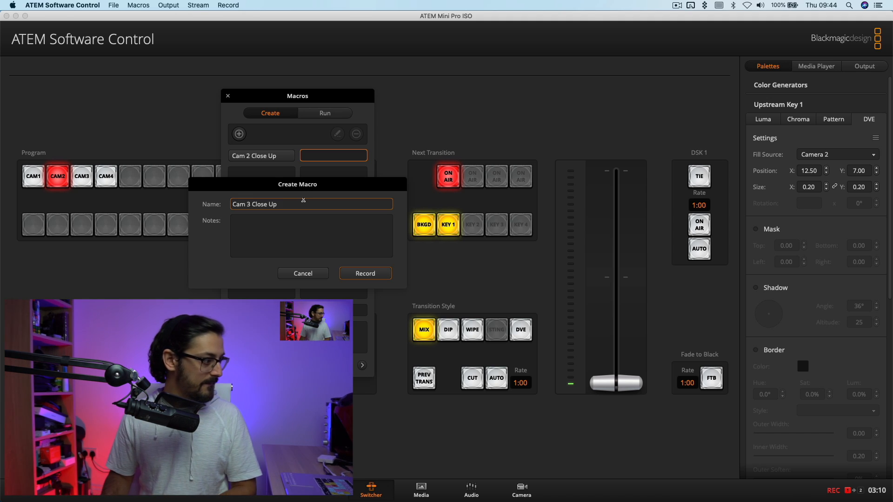
click(365, 273)
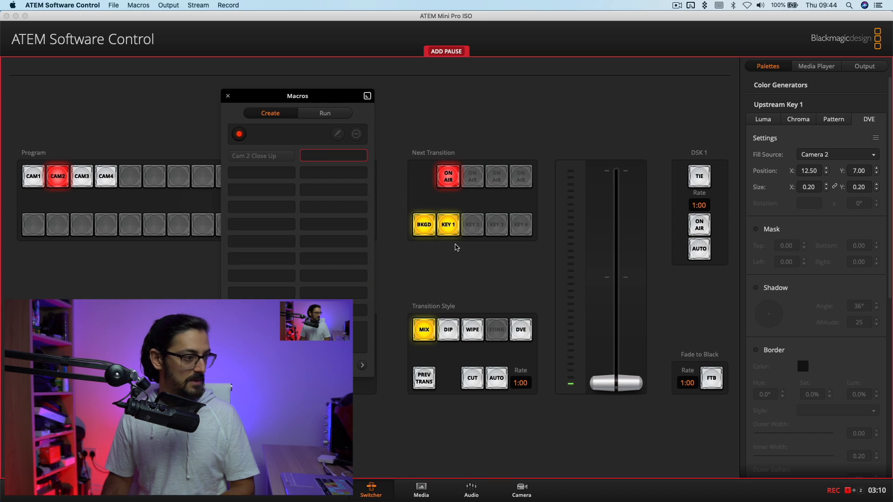
click(837, 155)
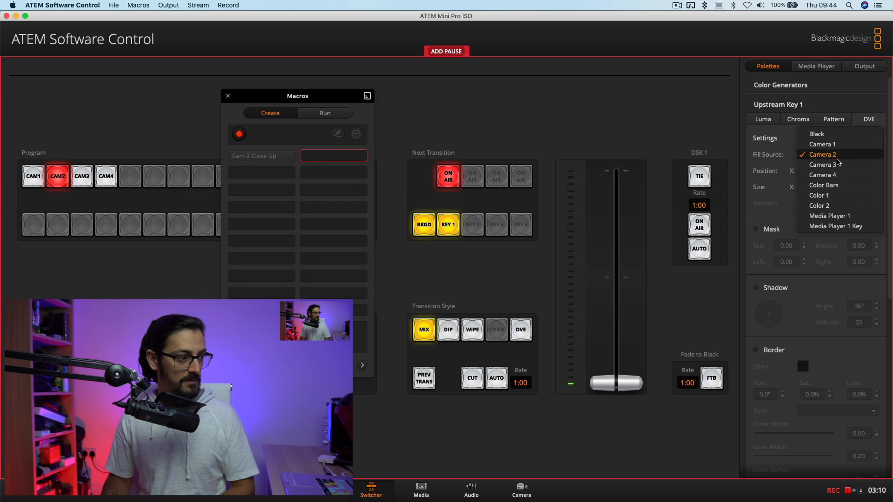
click(822, 165)
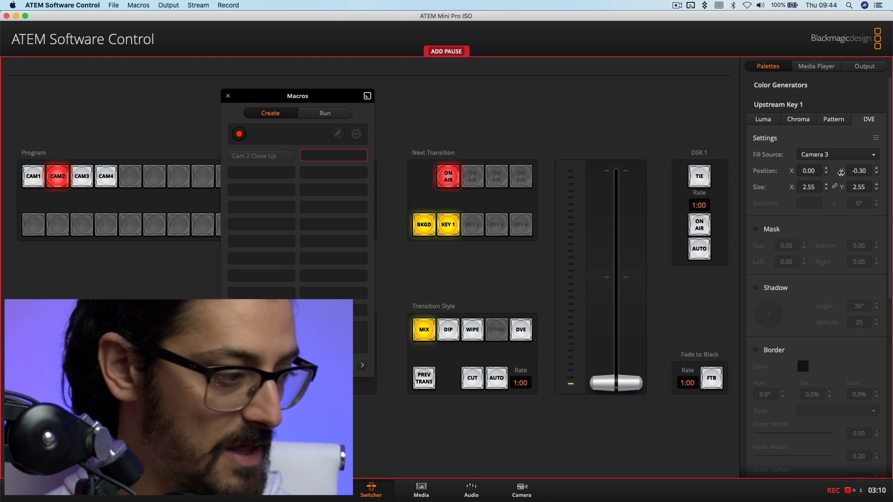
mouse_move(662, 181)
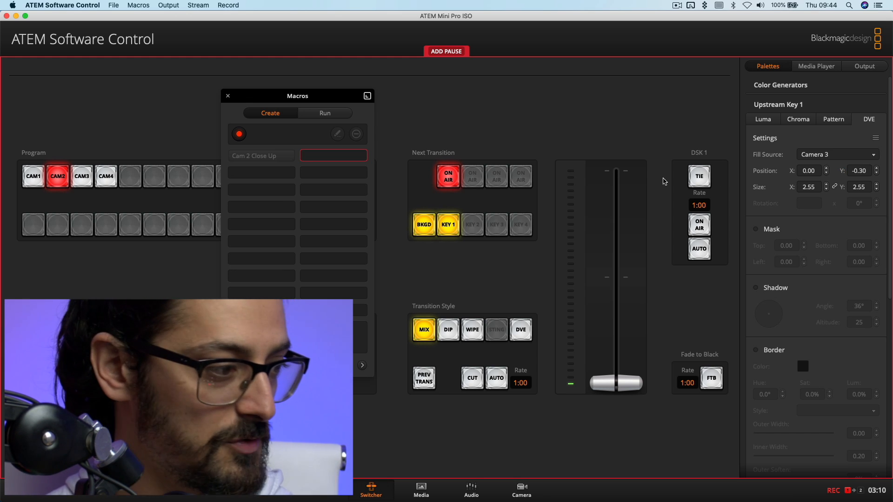
mouse_move(313, 158)
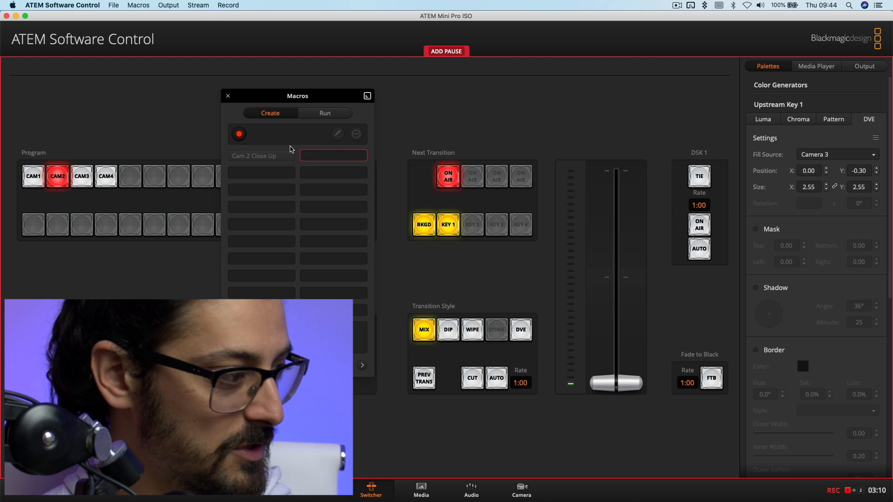
mouse_move(423, 162)
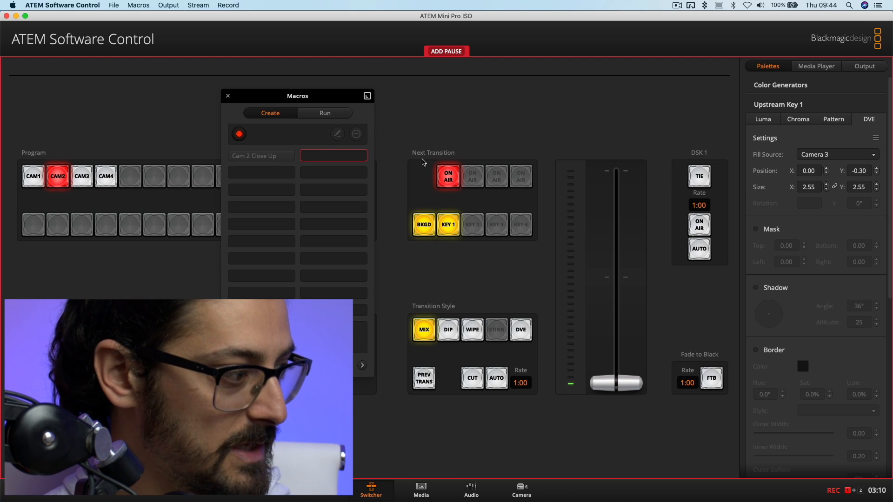
Toggle the key off and on air, stop recording, and recentre the Macros window.
click(445, 52)
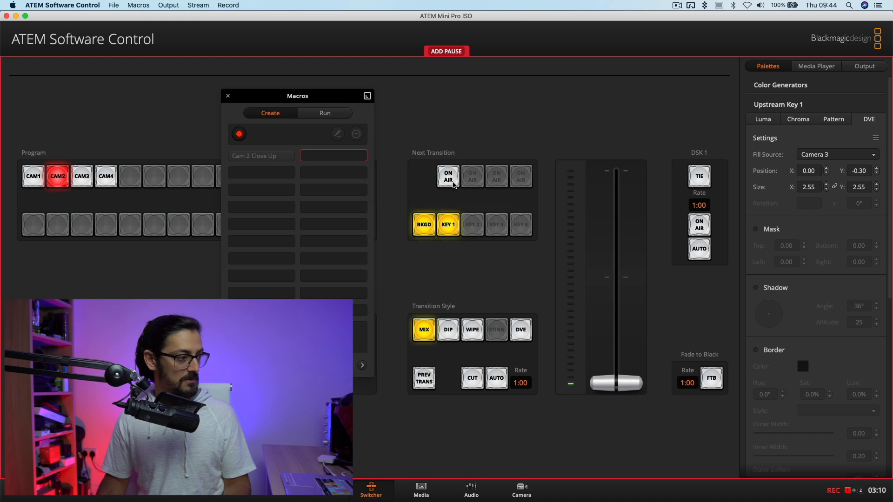
click(448, 177)
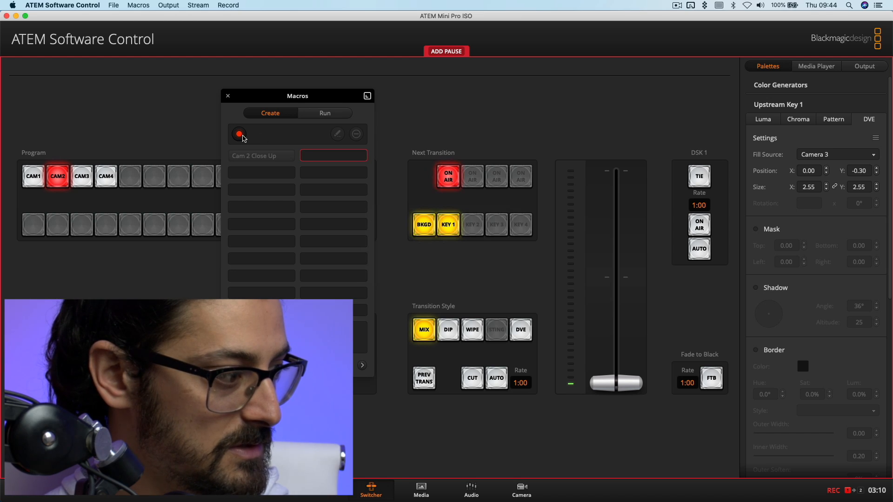
click(239, 134)
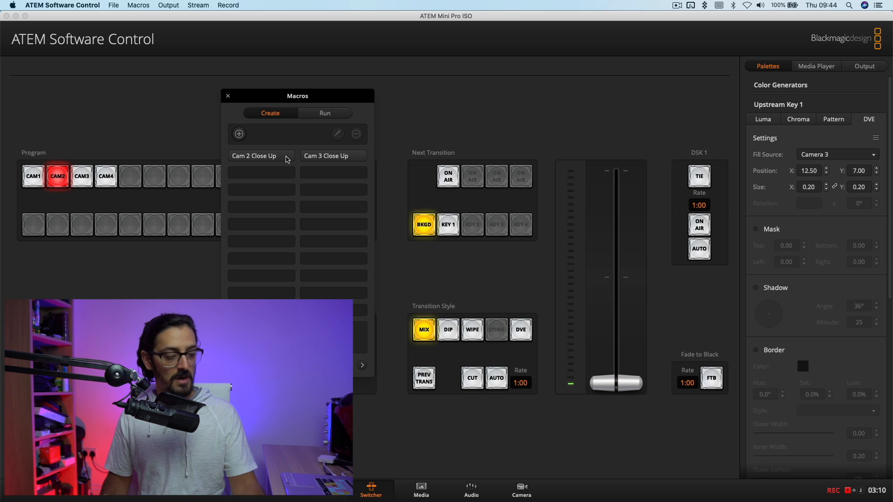
click(447, 224)
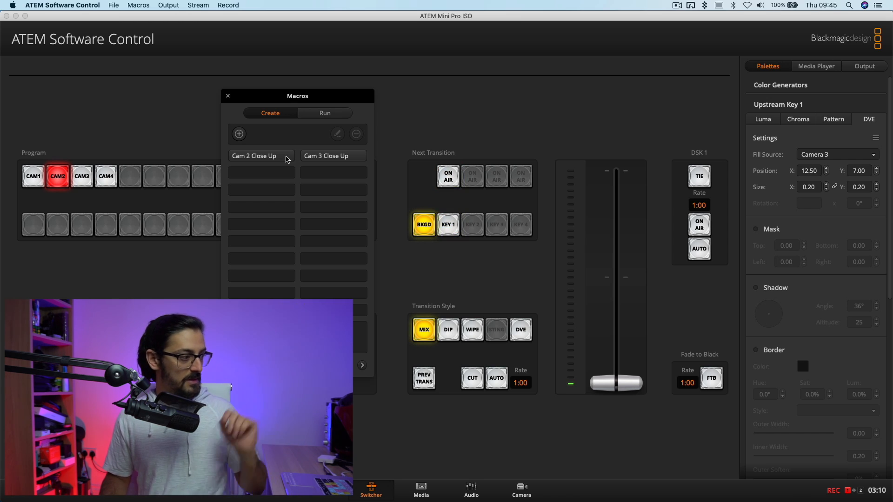
drag(296, 96, 416, 85)
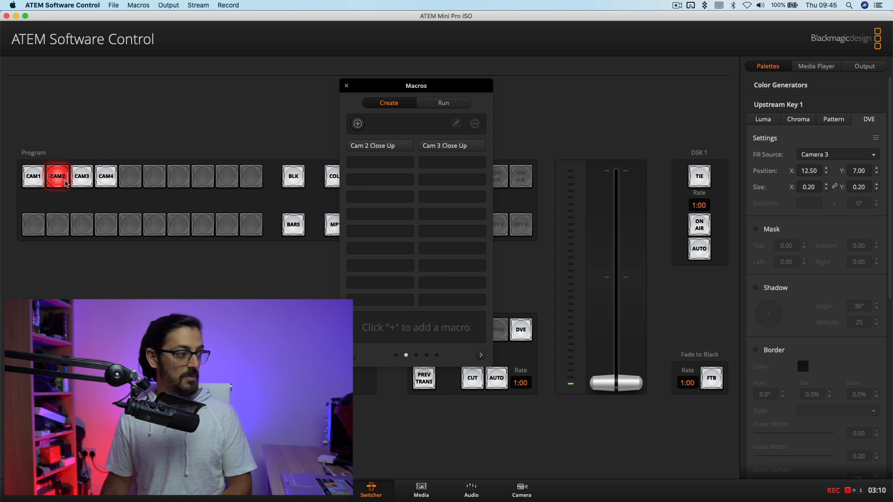
Run Cam 2 and Cam 3 Close Up macros twice each, then put Camera 3 on program.
click(443, 103)
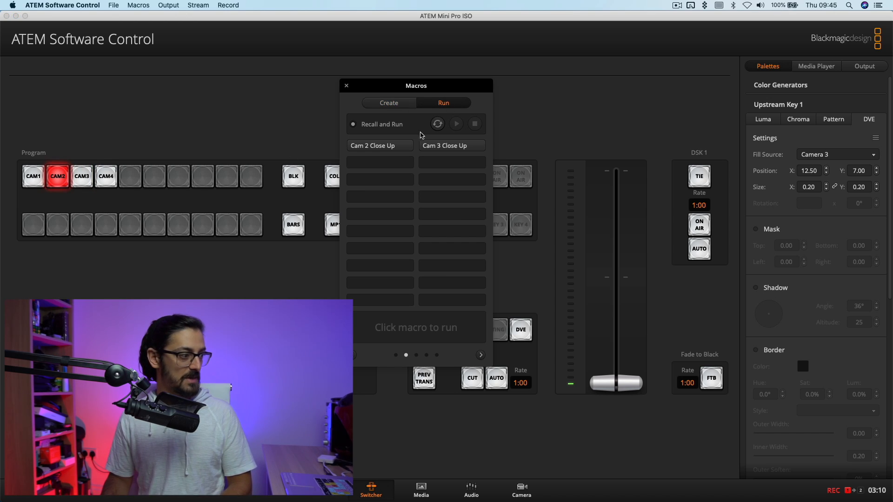
mouse_move(381, 170)
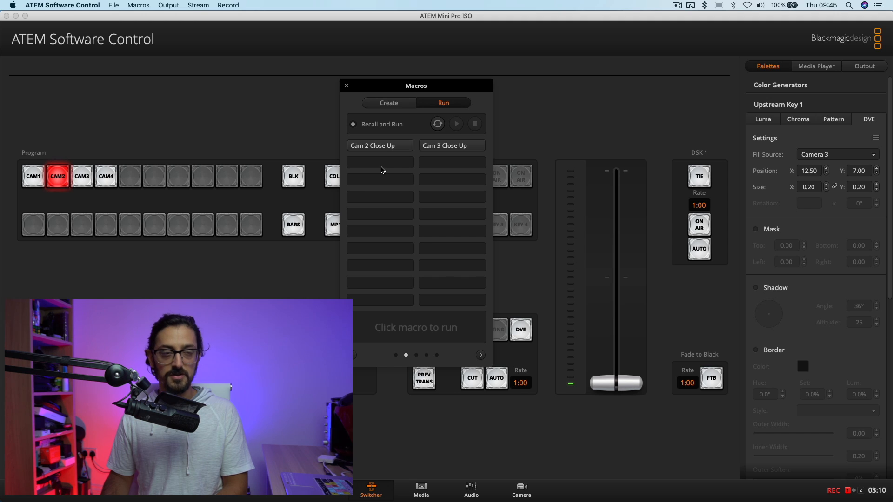
mouse_move(402, 148)
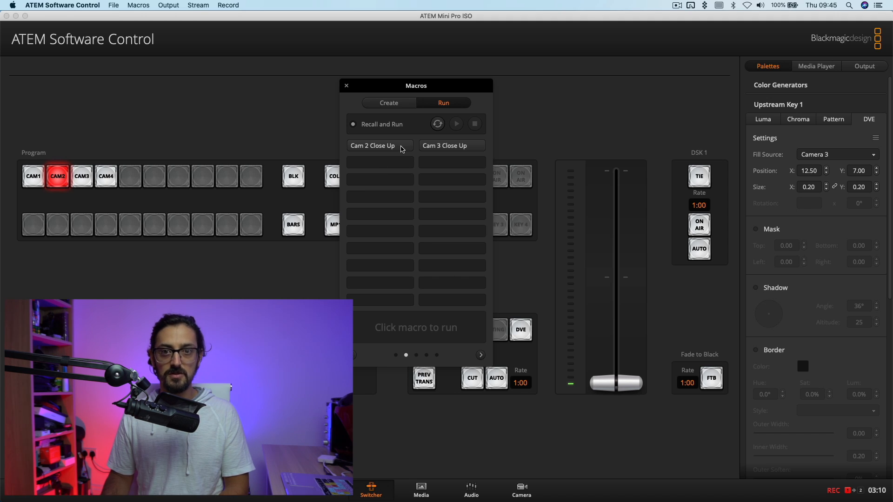
click(379, 146)
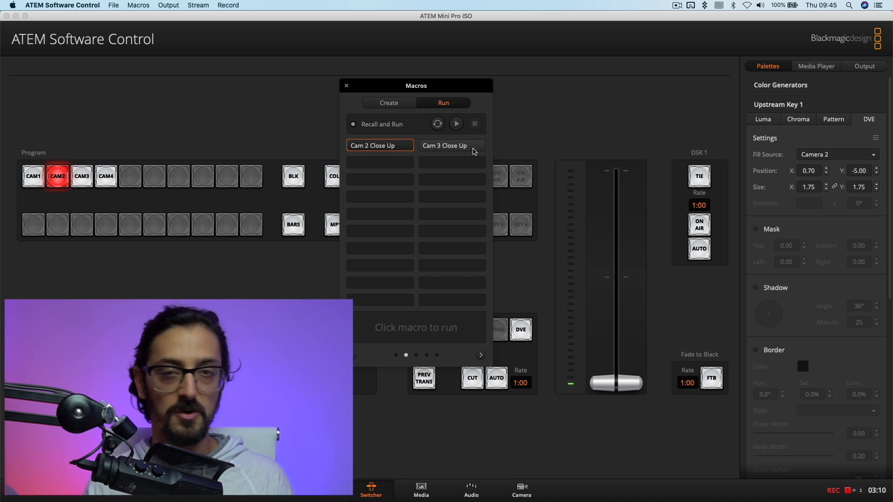
click(451, 145)
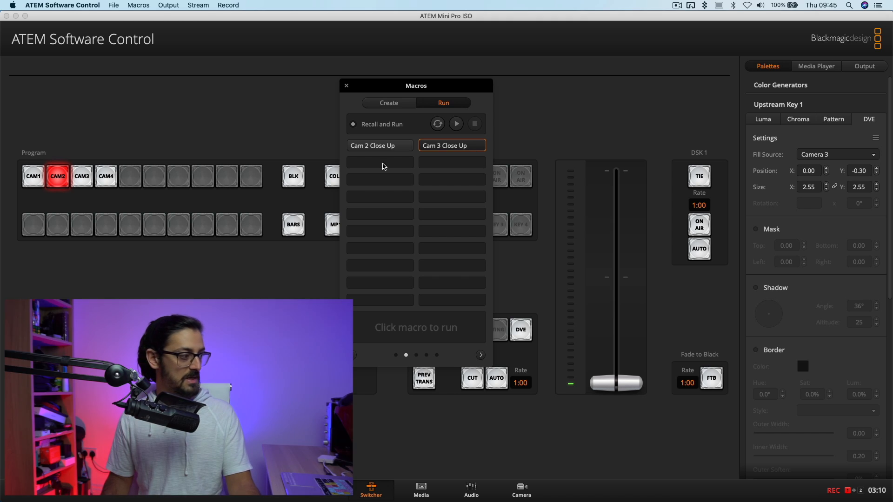
mouse_move(399, 151)
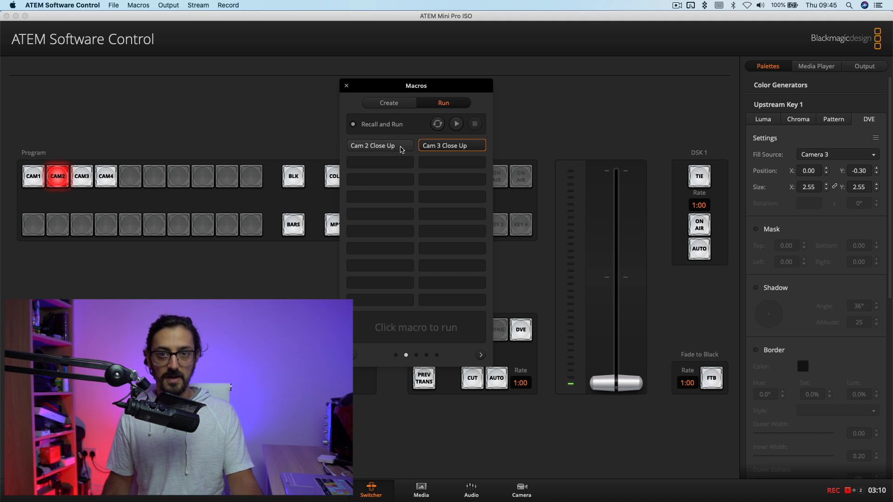
click(379, 145)
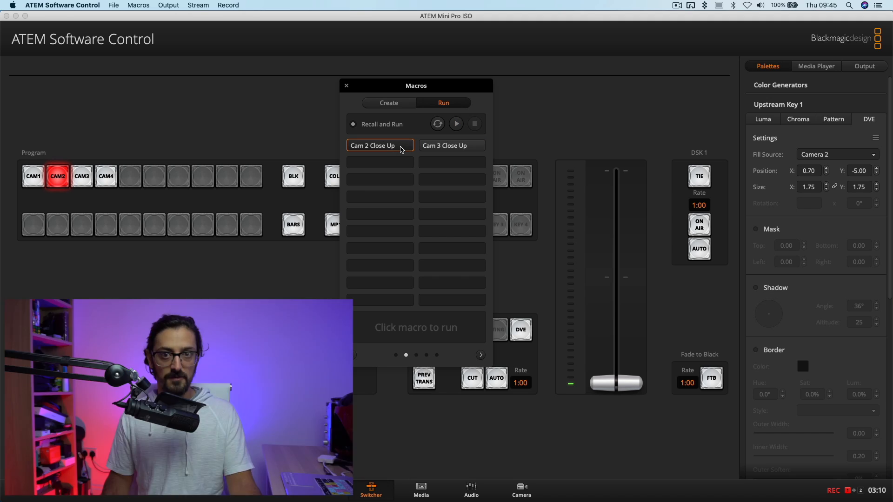
click(451, 145)
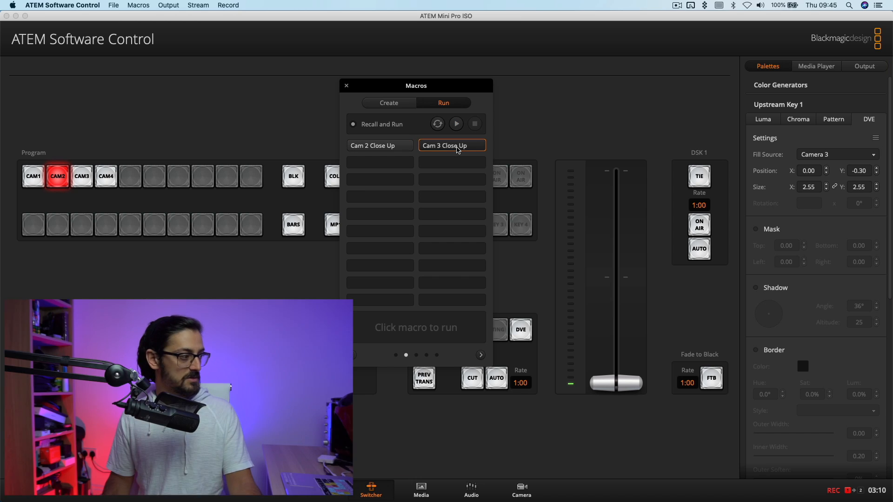
click(82, 176)
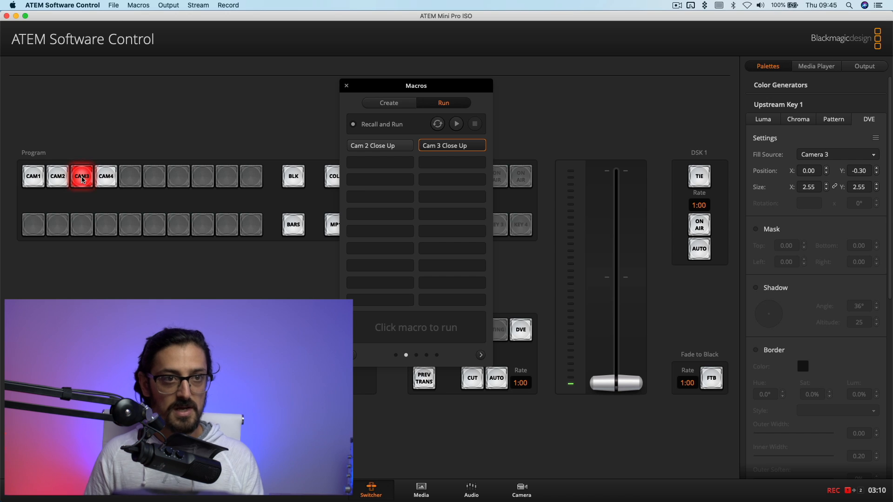